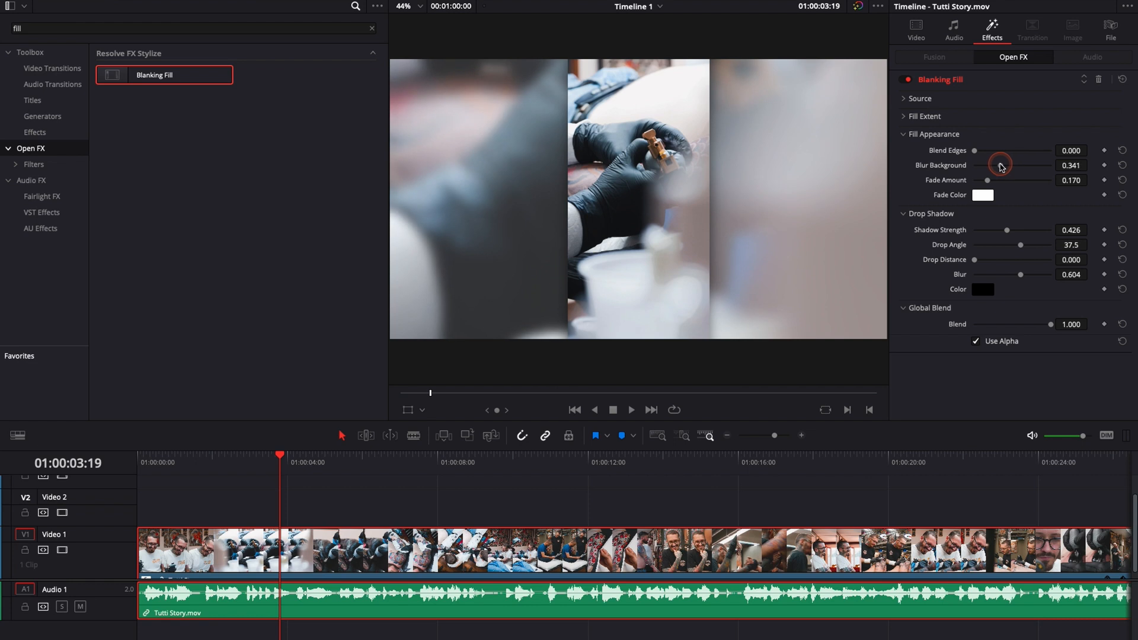
# - Find the Blanking Fill effect in the Effects Library by searching "fill" and apply it to the clip
pyautogui.click(630, 409)
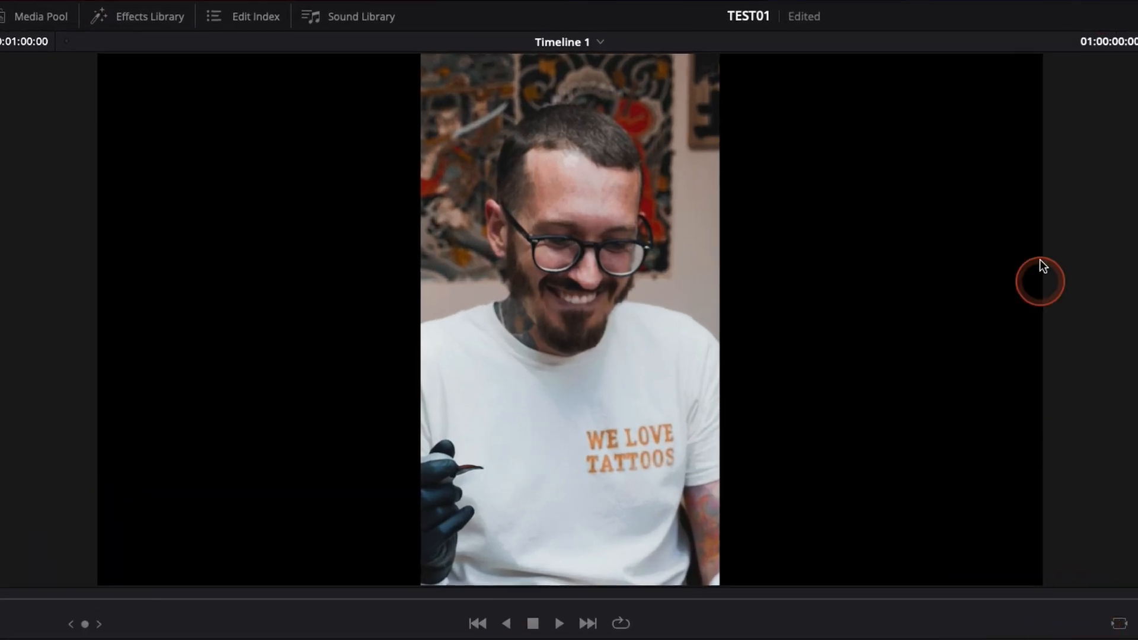
pyautogui.moveTo(615, 154)
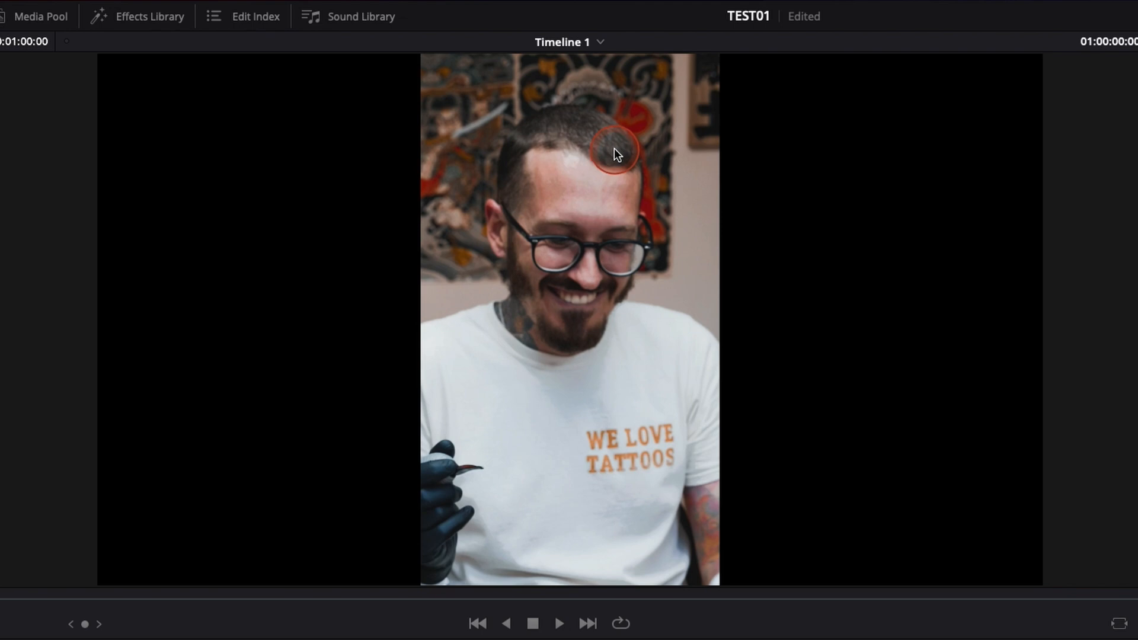
pyautogui.moveTo(618, 115)
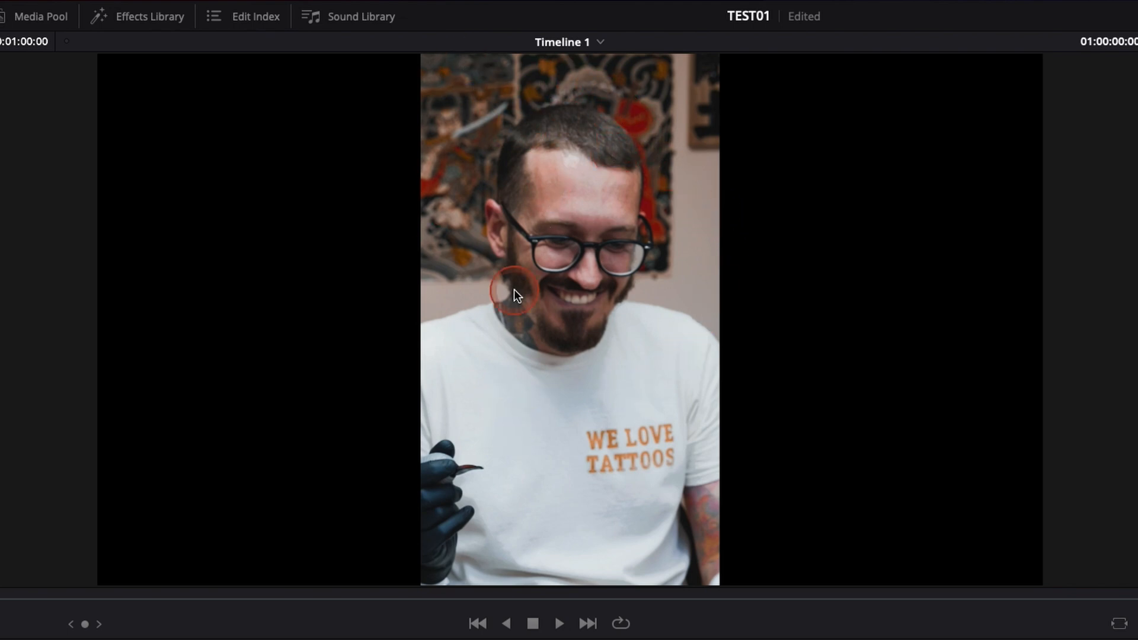
pyautogui.moveTo(277, 247)
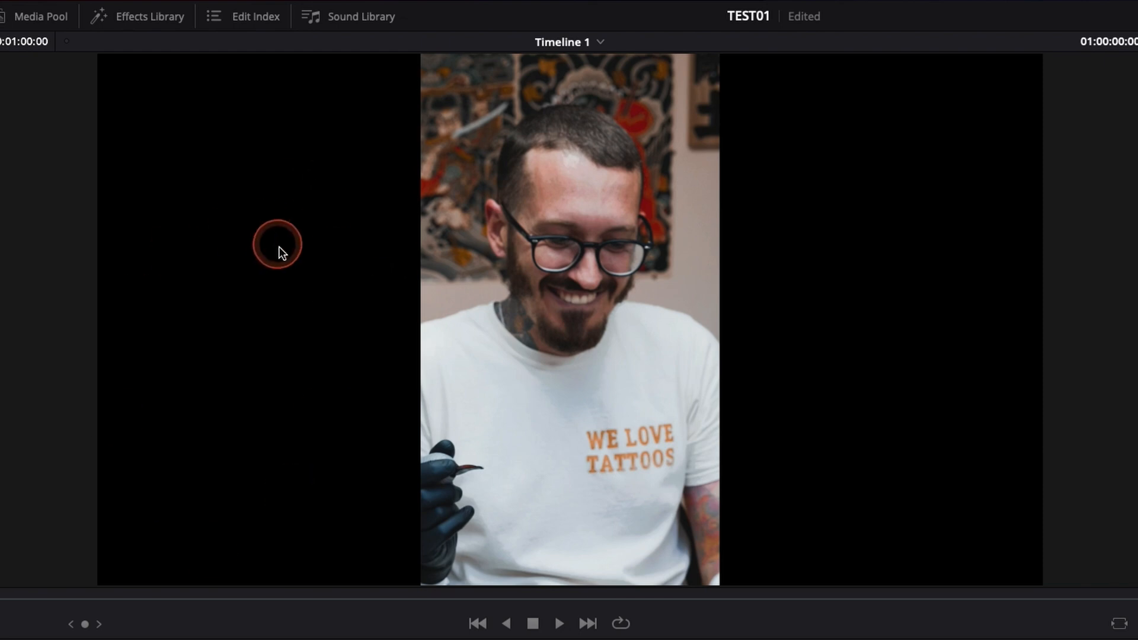
pyautogui.moveTo(814, 387)
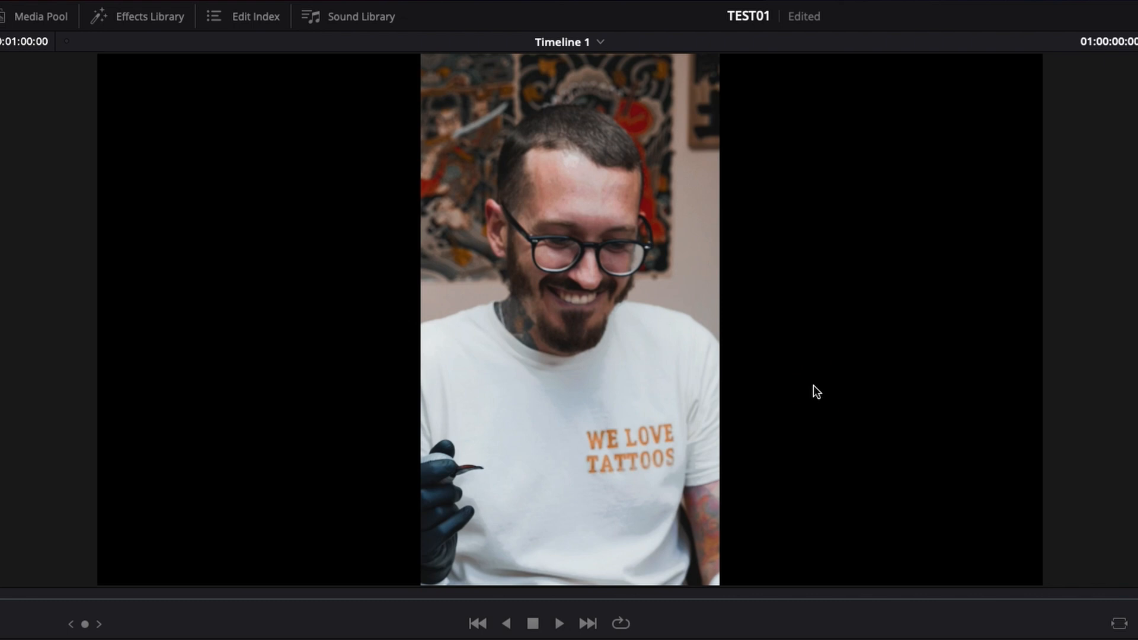
pyautogui.click(222, 16)
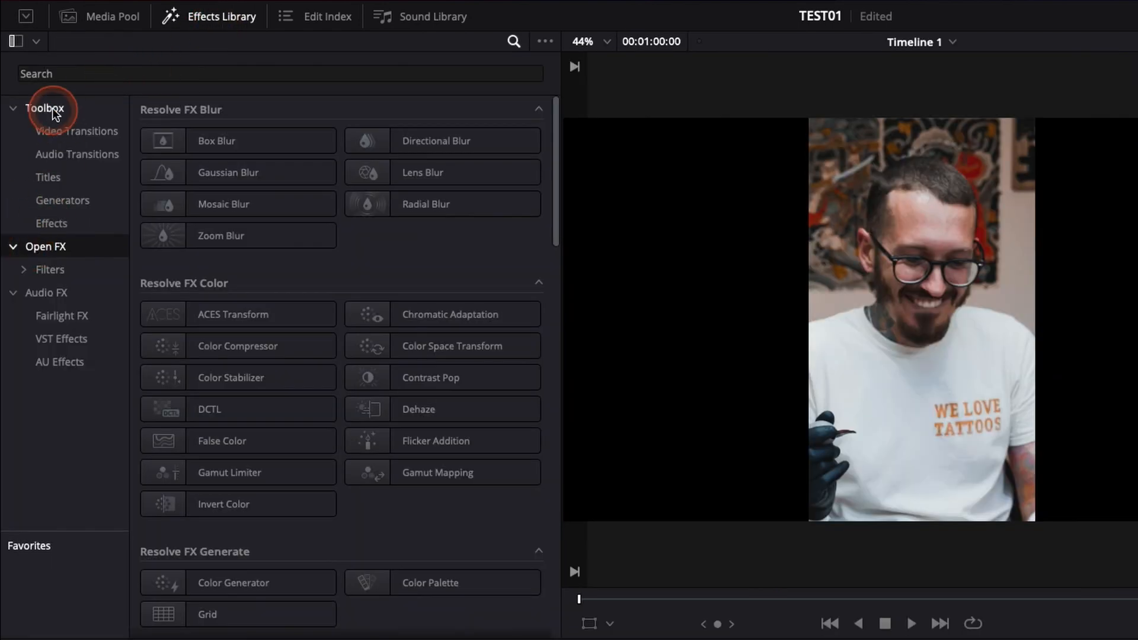
pyautogui.write('fill')
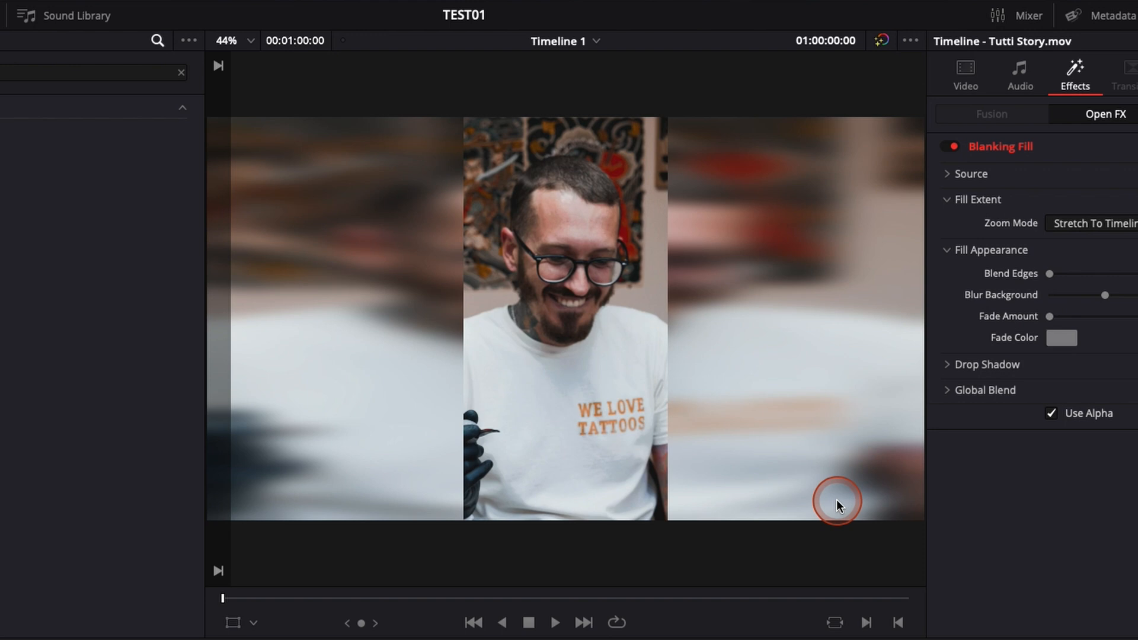
pyautogui.moveTo(329, 302)
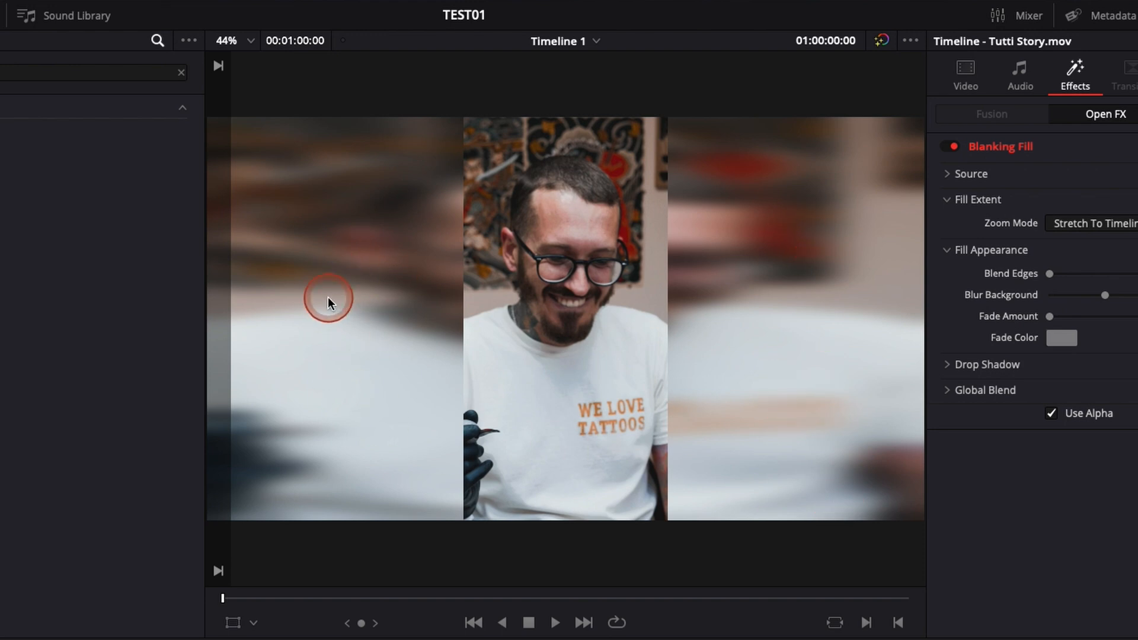
pyautogui.moveTo(383, 296)
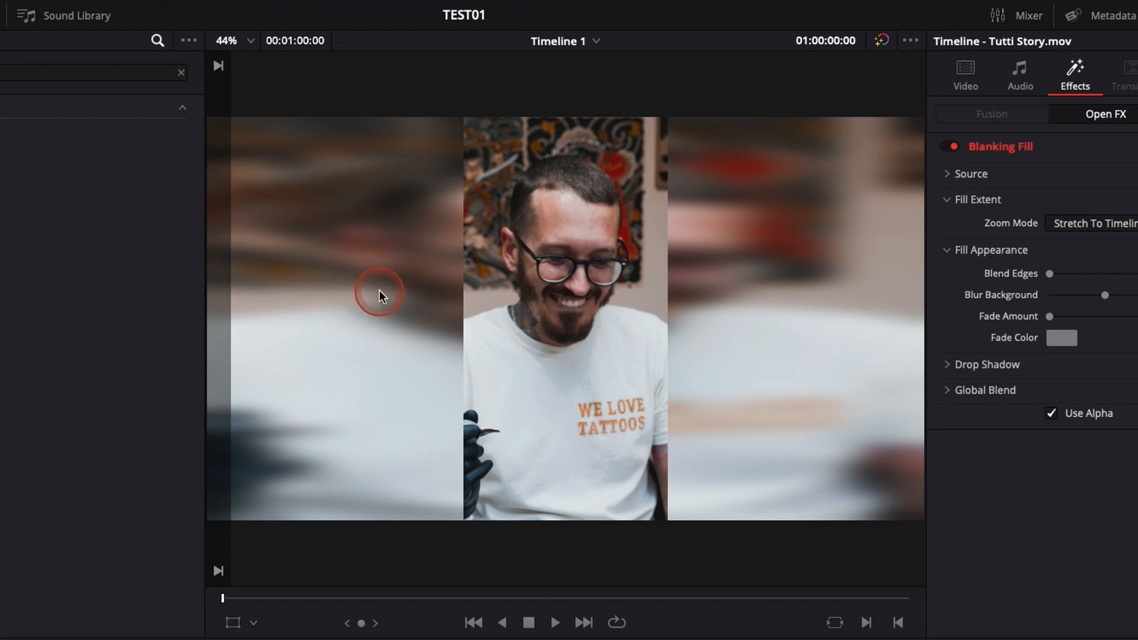
# - Preview the blurred fill on the side bars by playing and stopping the clip
pyautogui.click(555, 622)
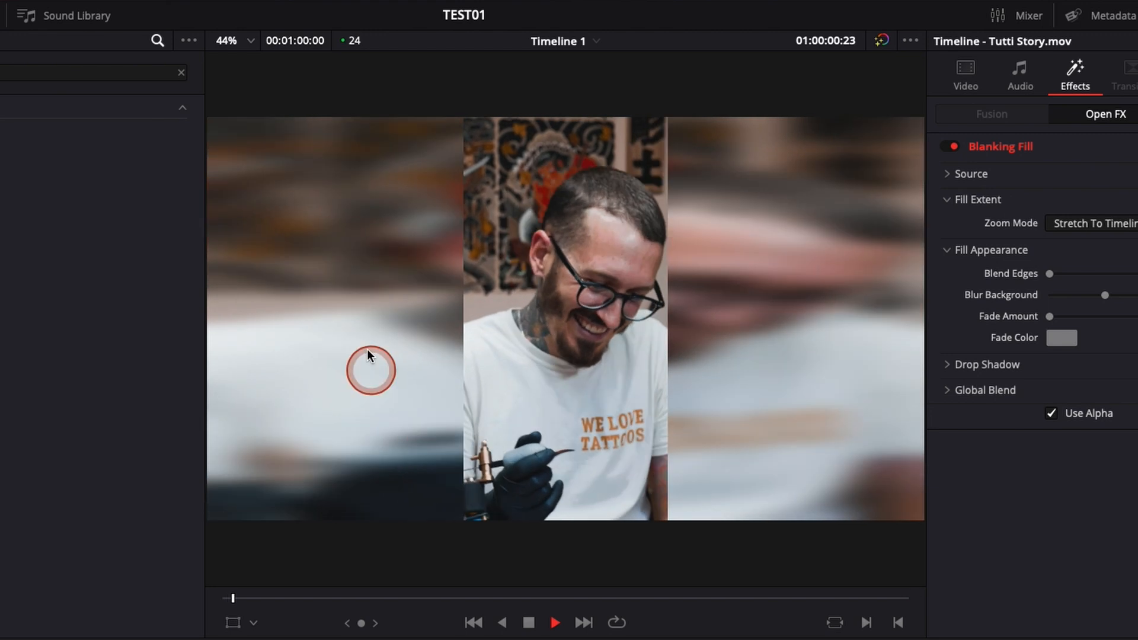
pyautogui.click(555, 622)
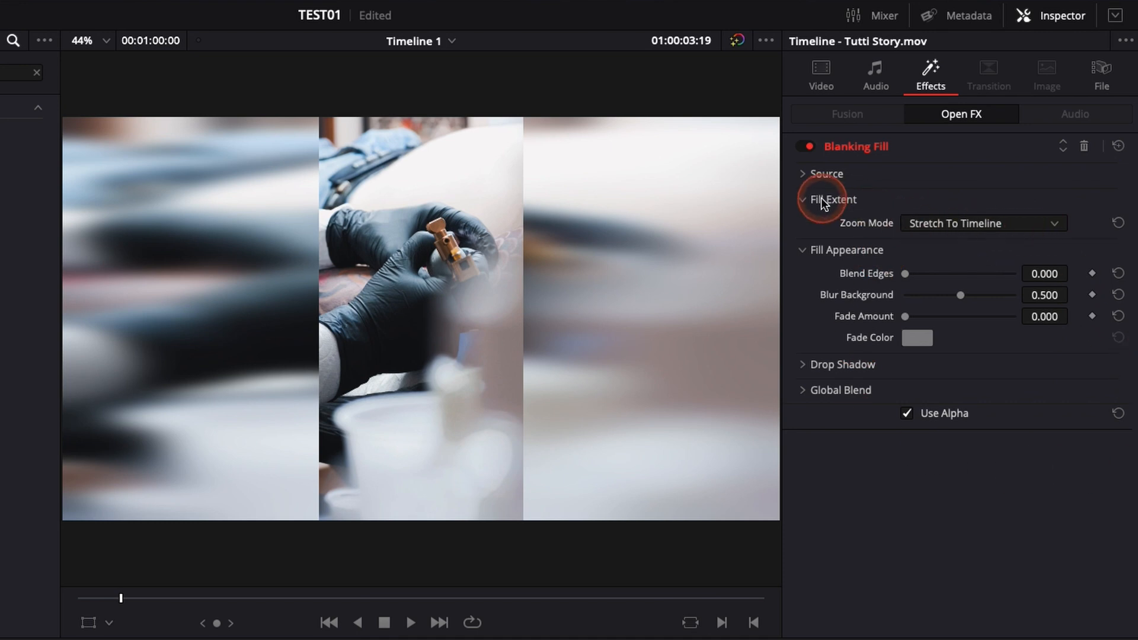
pyautogui.moveTo(697, 282)
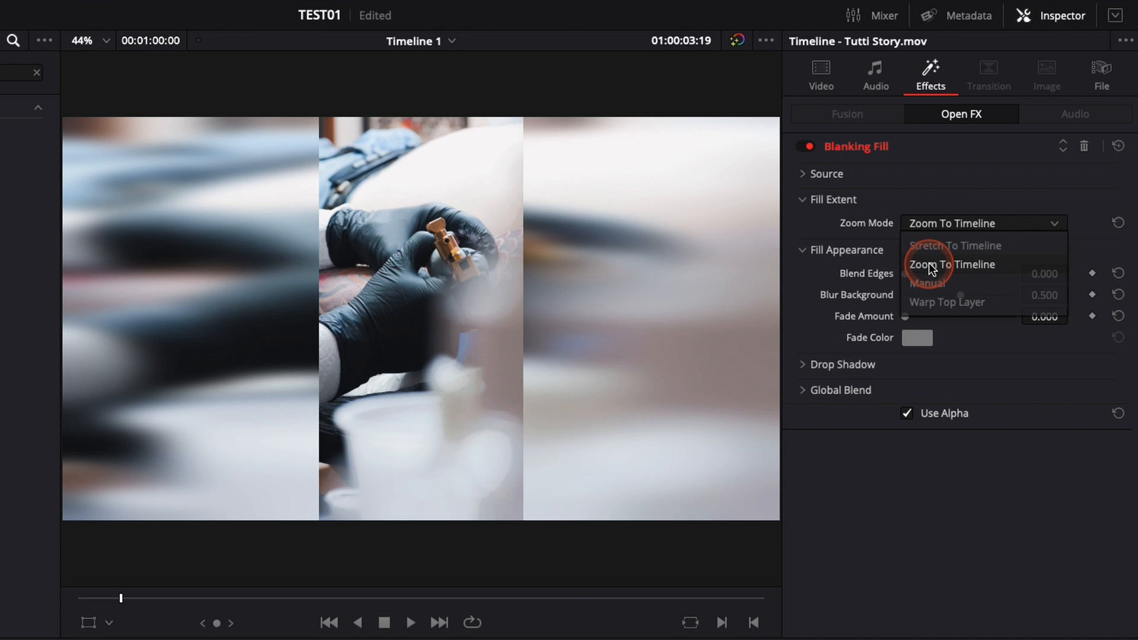
# - Set Blanking Fill's Zoom Mode to Zoom To Timeline, after briefly trying Manual
pyautogui.click(952, 264)
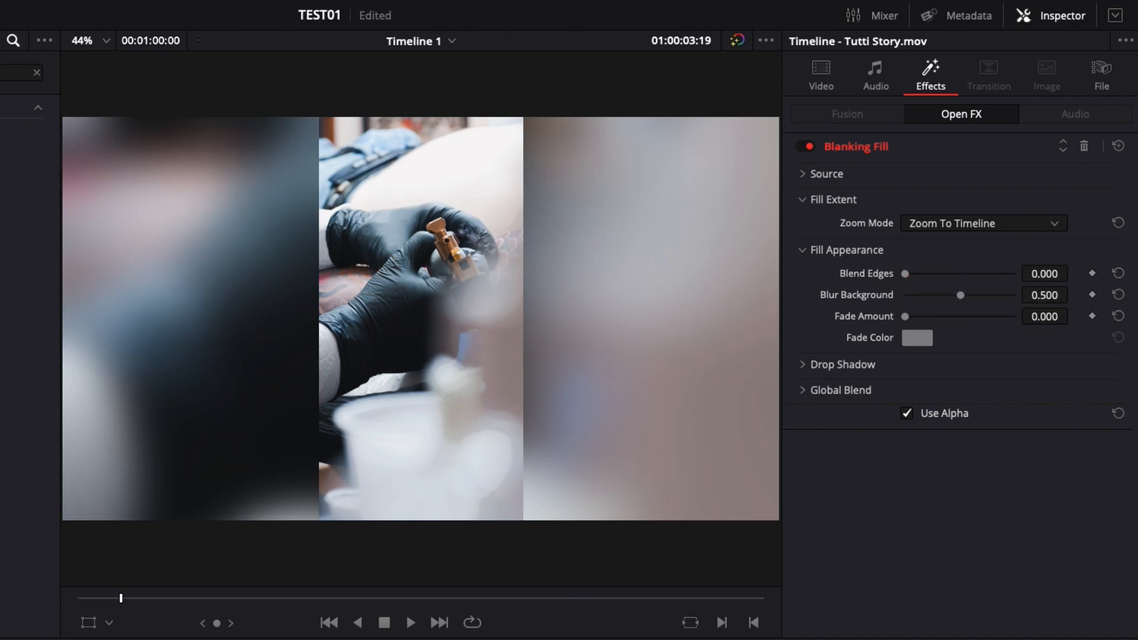
pyautogui.click(410, 623)
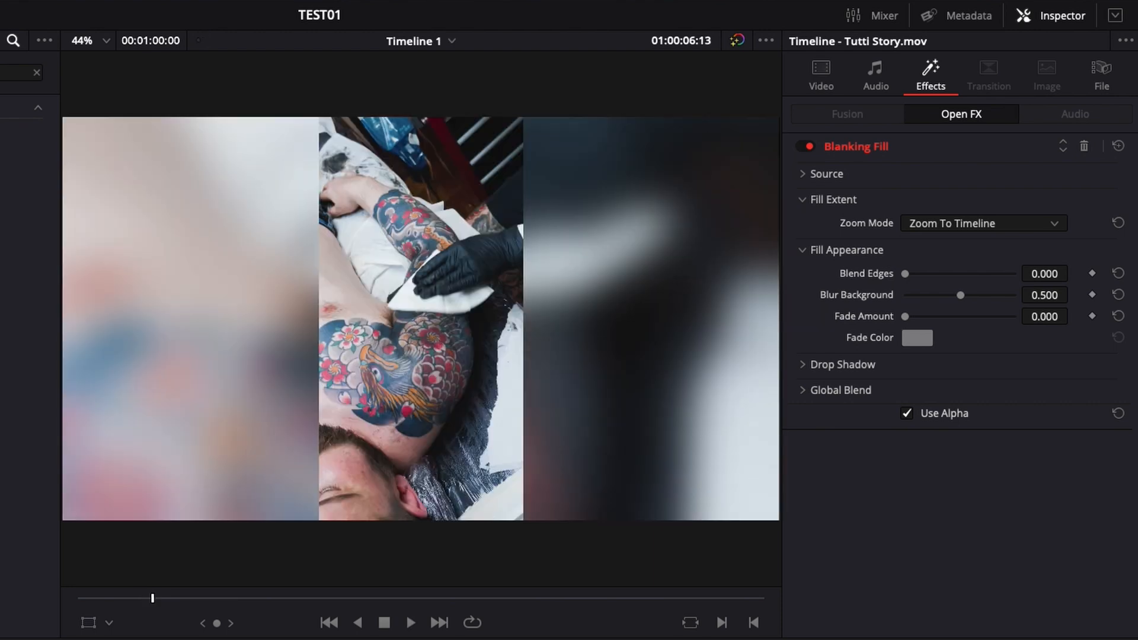
pyautogui.click(980, 223)
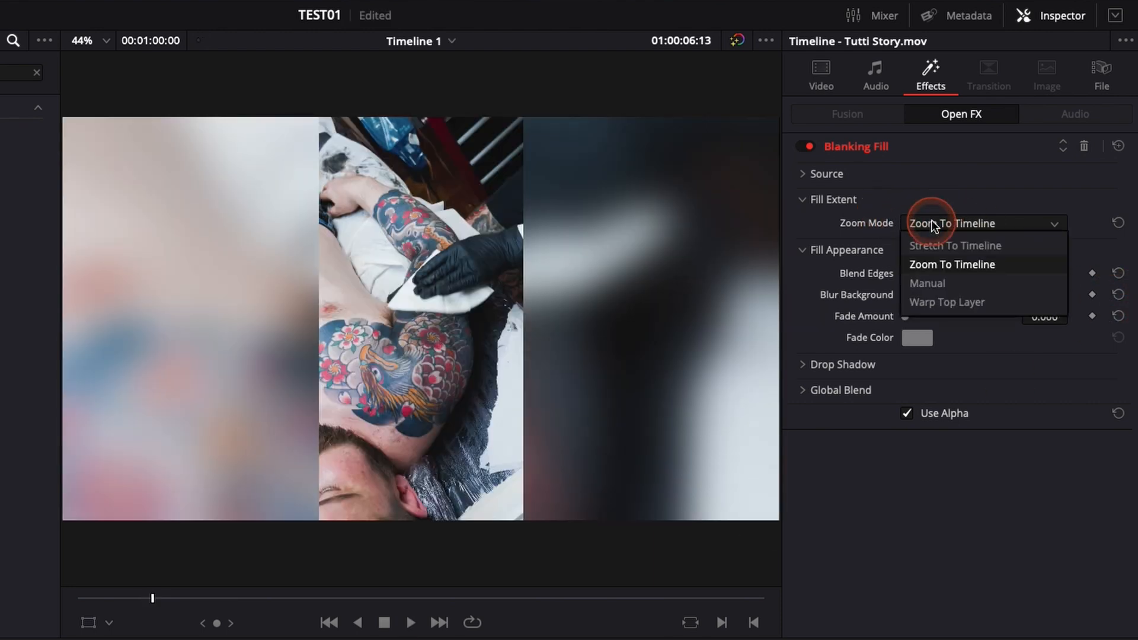
pyautogui.click(927, 283)
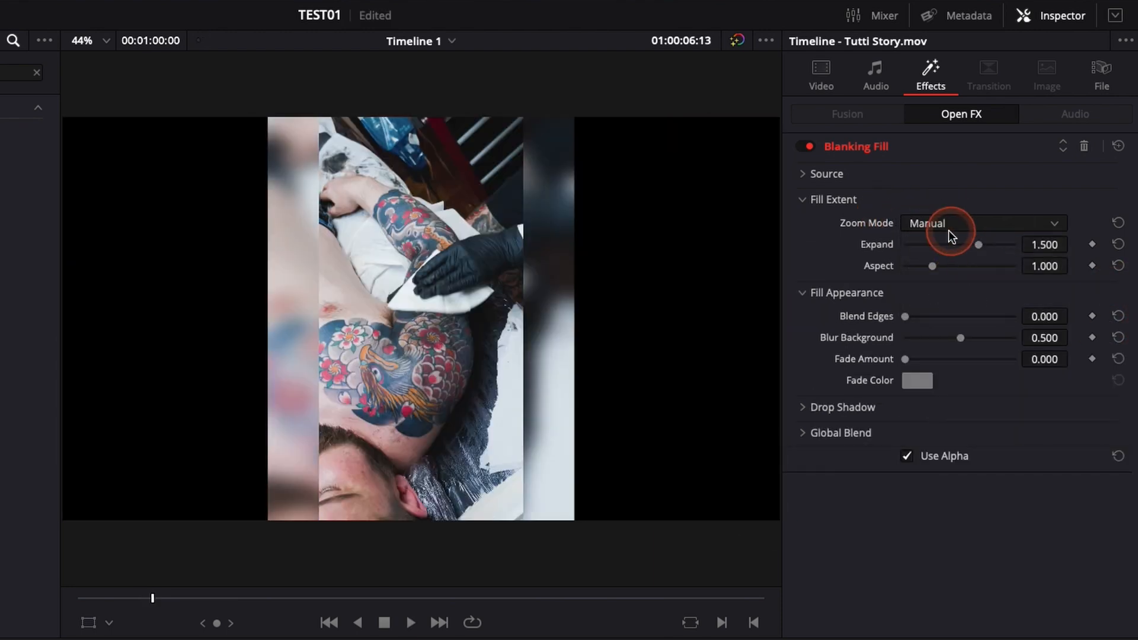
pyautogui.click(980, 222)
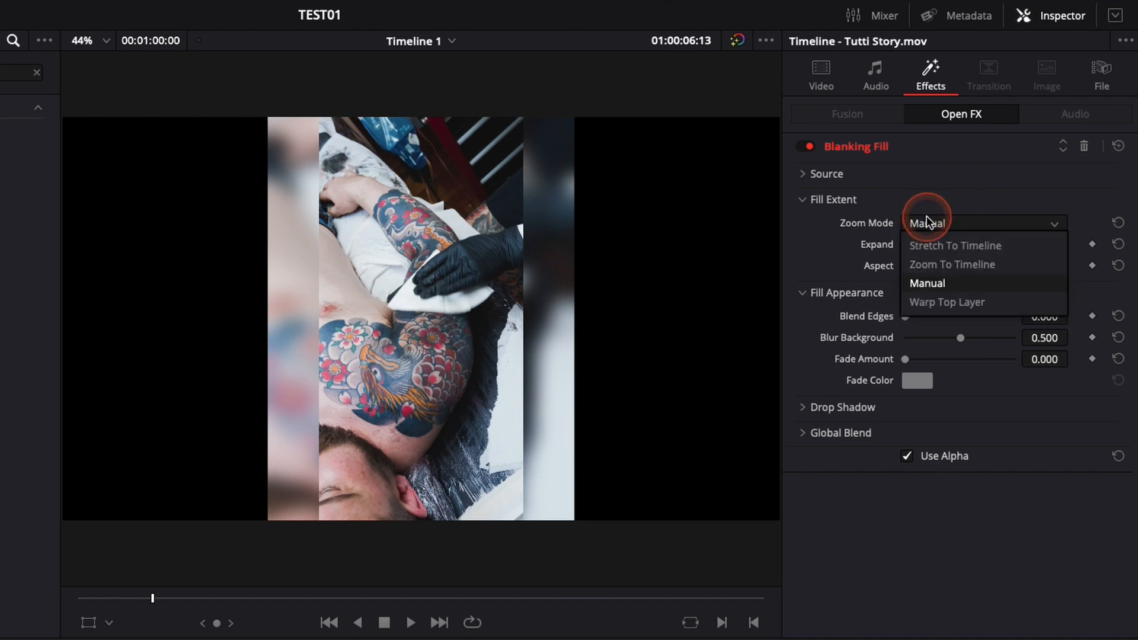
pyautogui.click(952, 265)
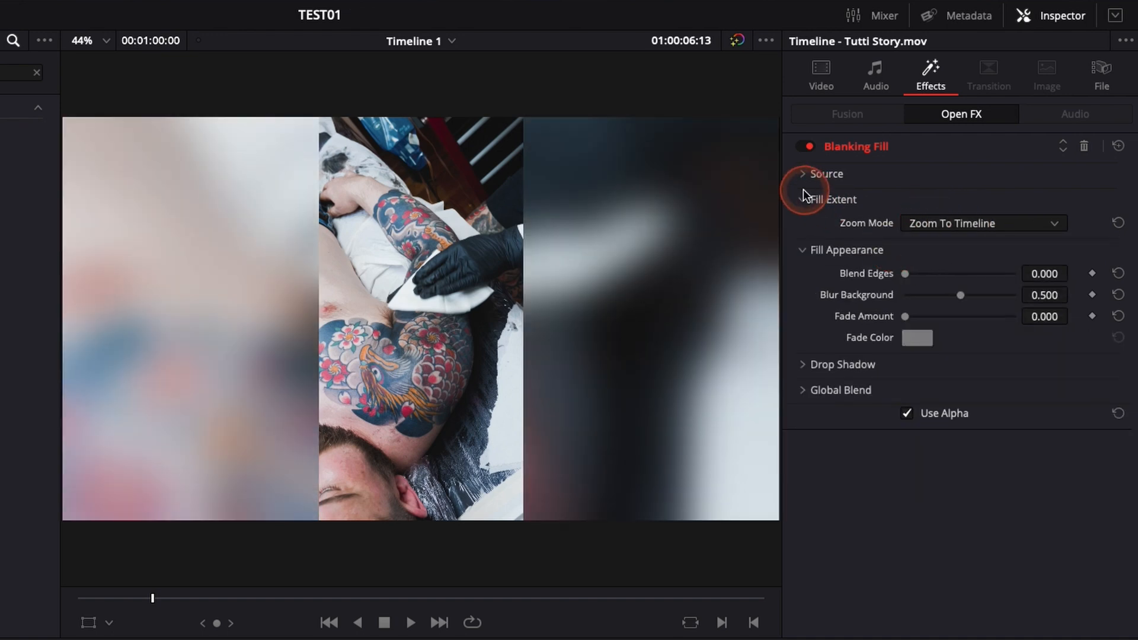
# - Try a top and bottom crop under Source, reset it to 0 and collapse the Source section
pyautogui.click(802, 173)
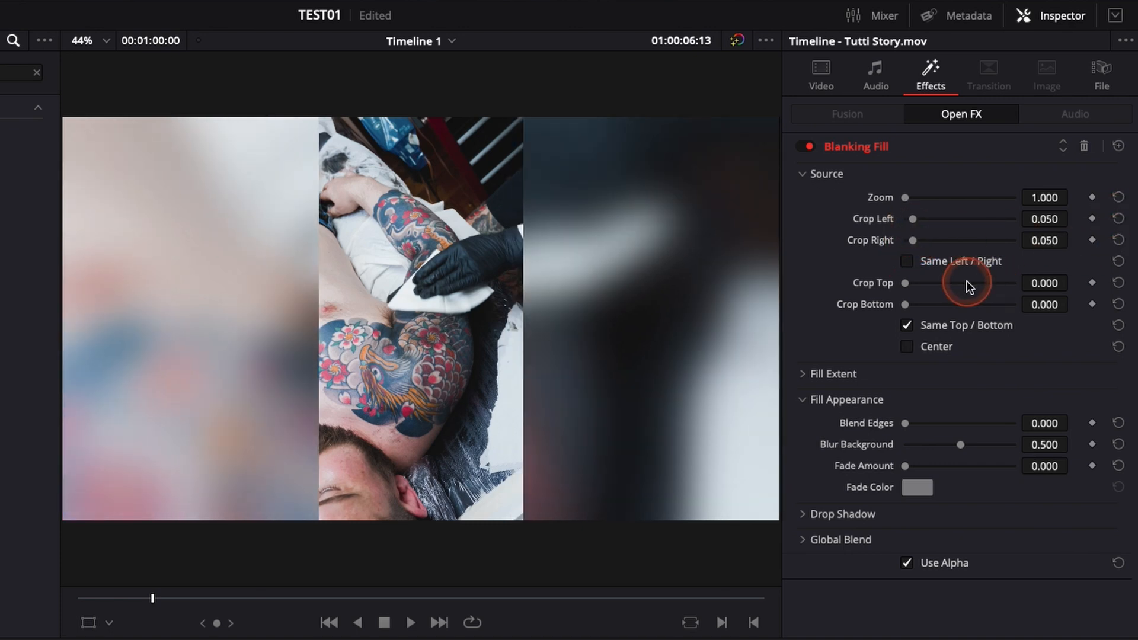
pyautogui.click(907, 260)
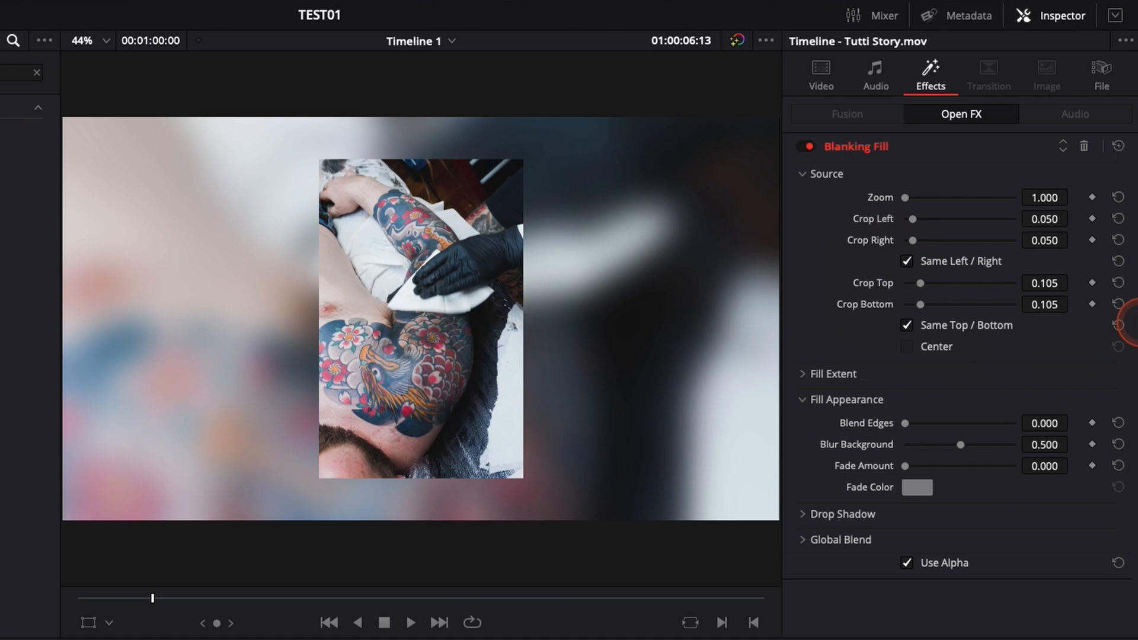
pyautogui.click(1118, 297)
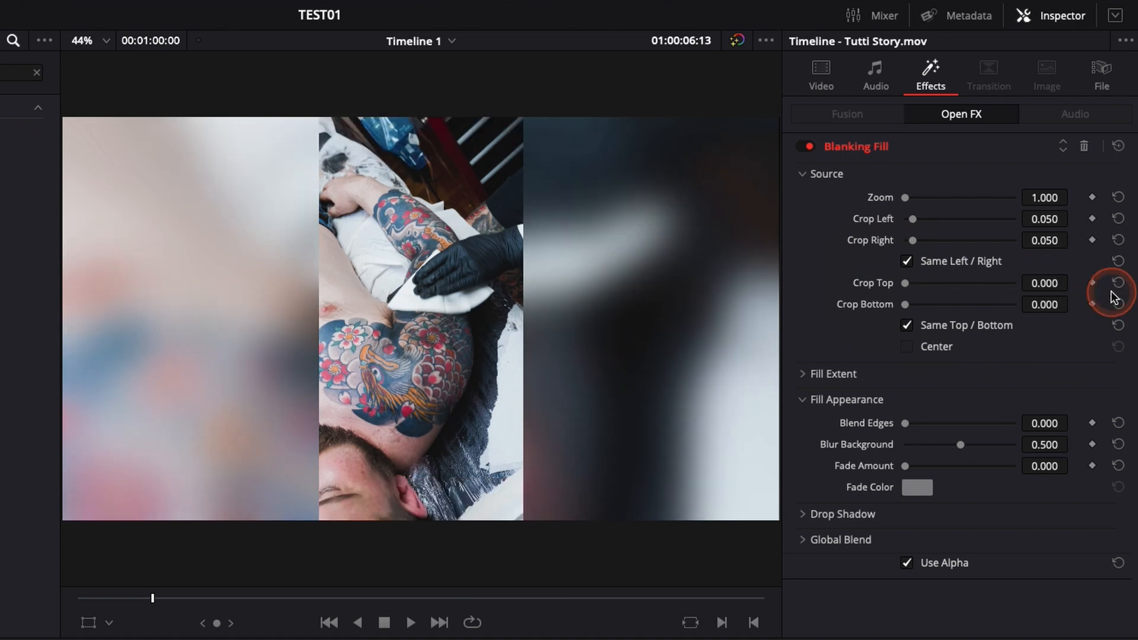
pyautogui.moveTo(805, 176)
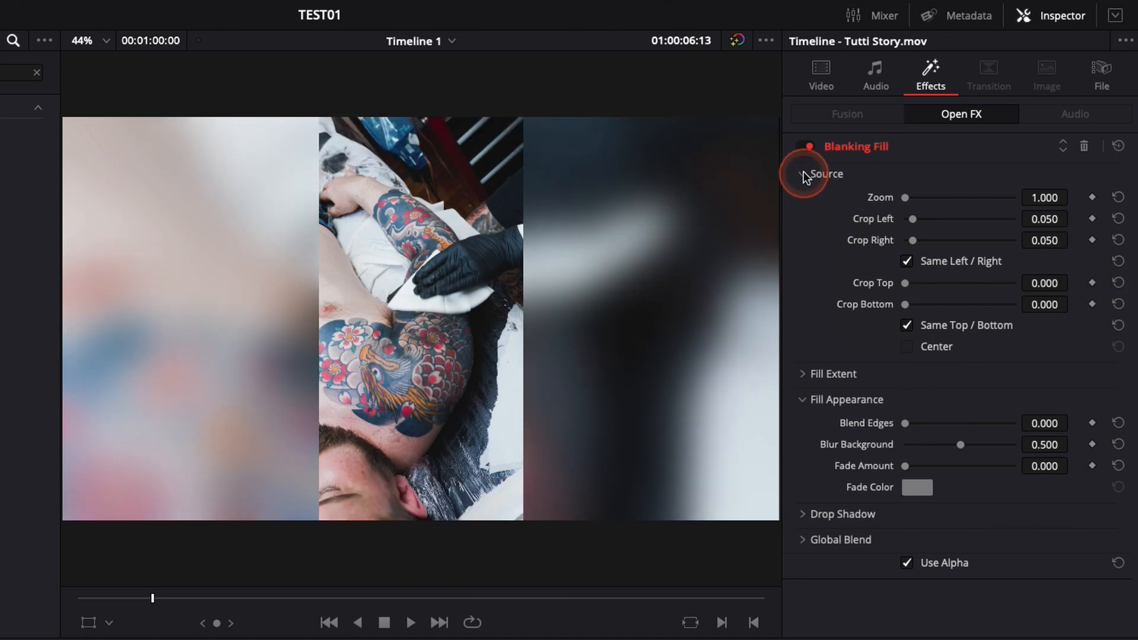
pyautogui.click(802, 173)
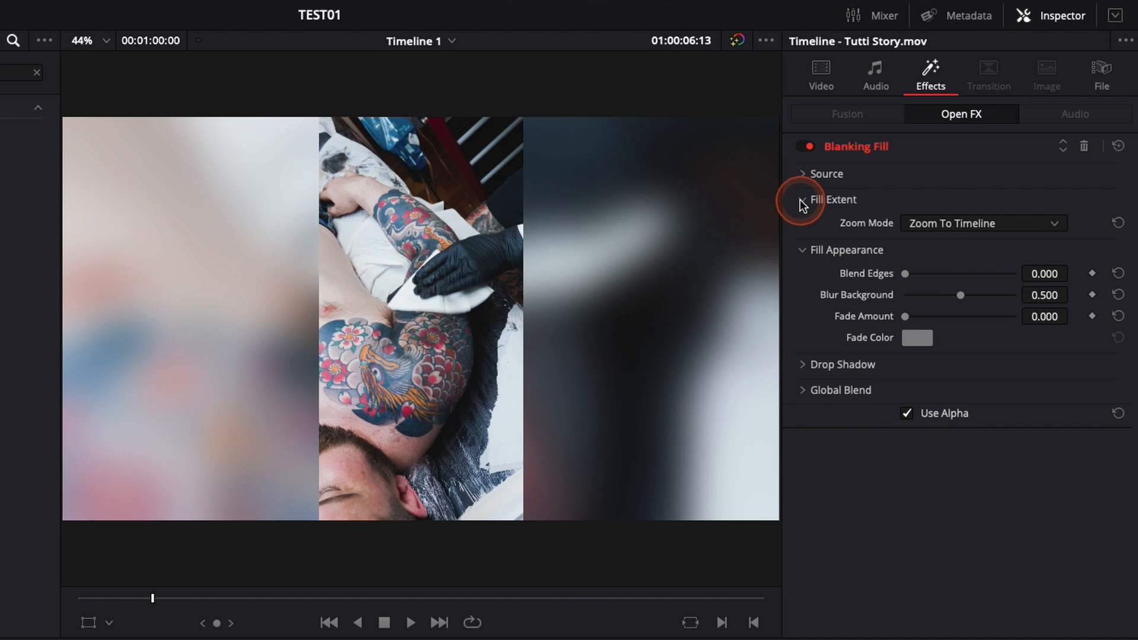
# - Expand Fill Extent and preview the half-blurred, white-faded side fill during playback
pyautogui.click(802, 199)
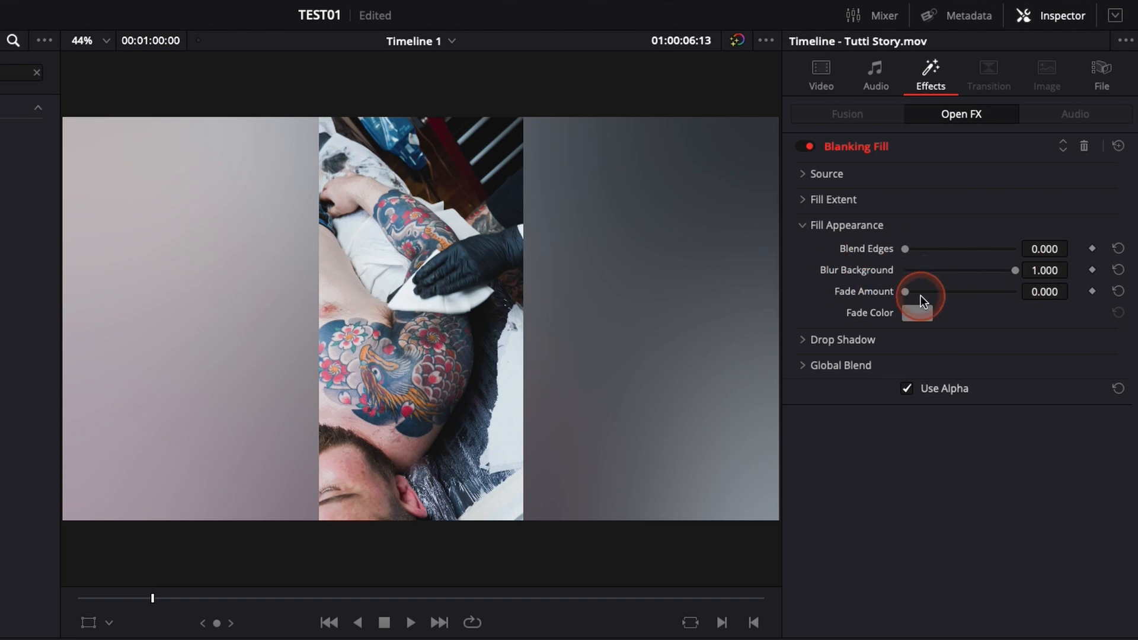
pyautogui.click(410, 622)
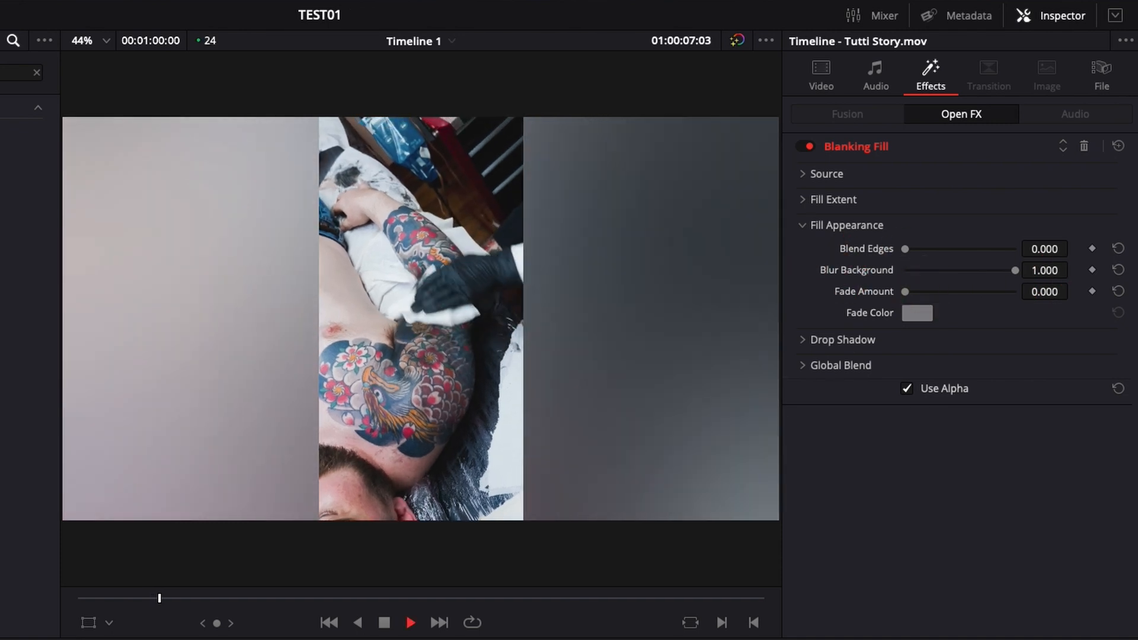
pyautogui.click(410, 622)
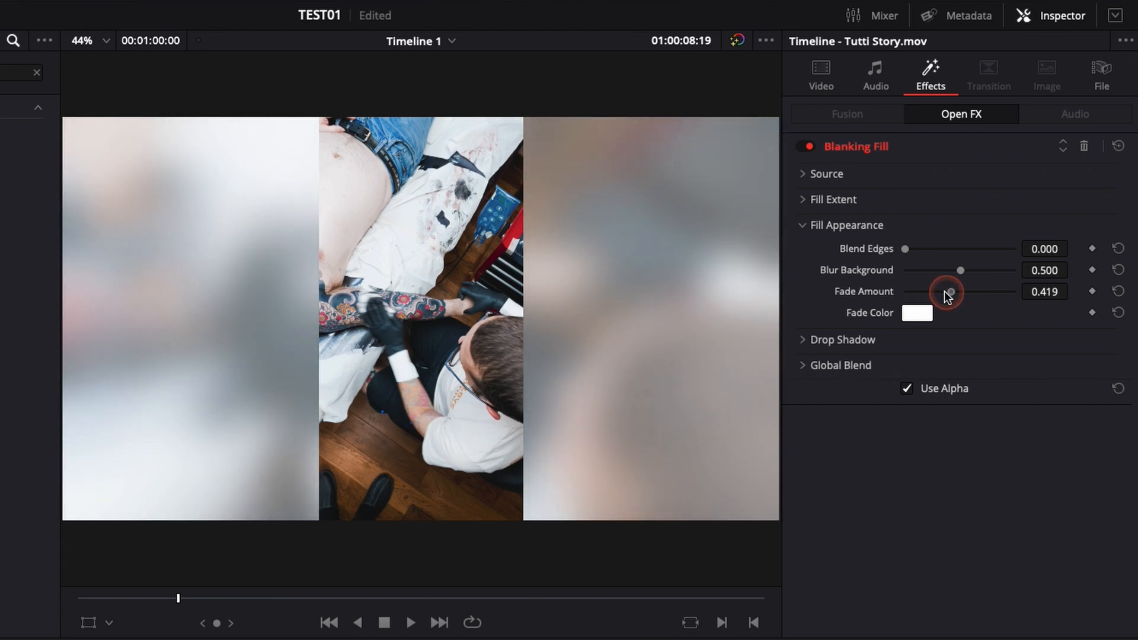
# - Change the Fade Color to Black in the Colors window and collapse Fill Appearance
pyautogui.click(917, 313)
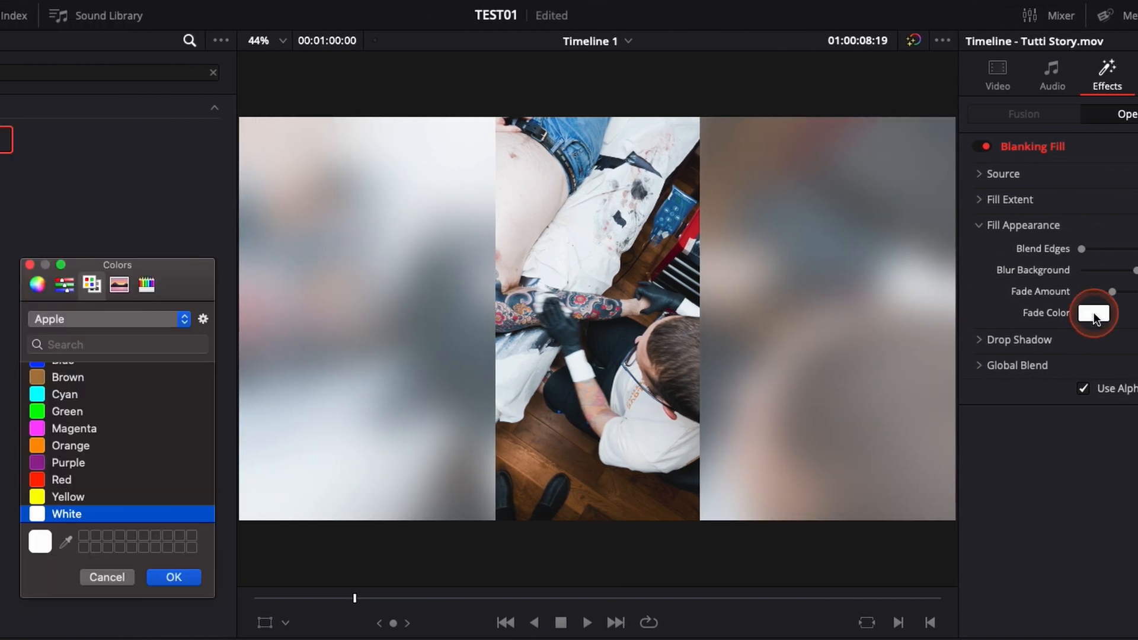
pyautogui.scroll(3)
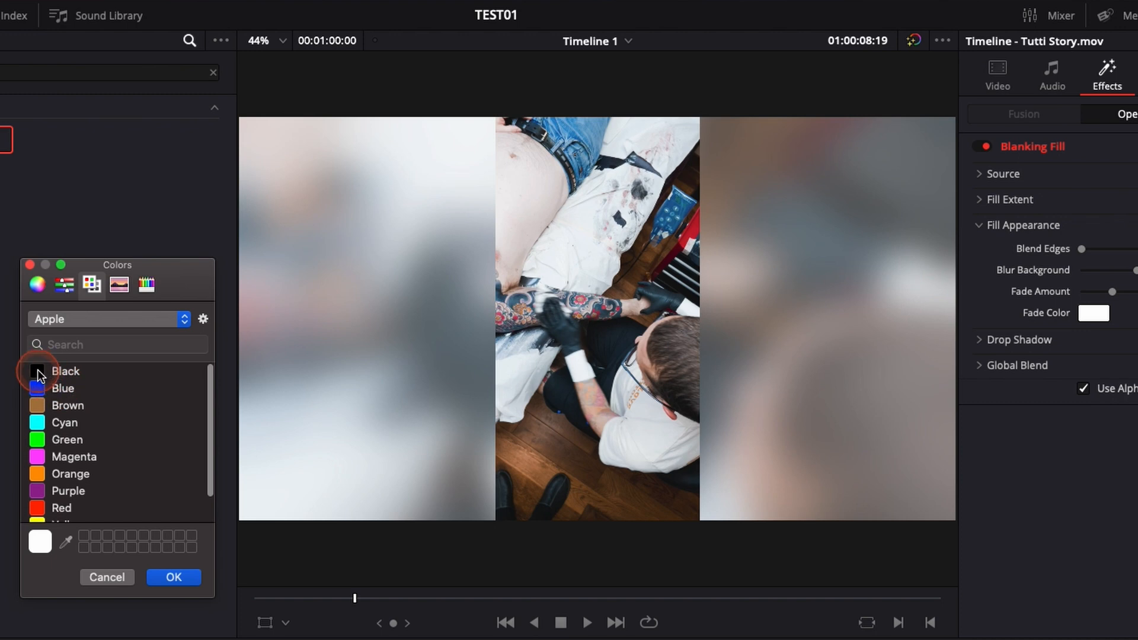
pyautogui.click(174, 577)
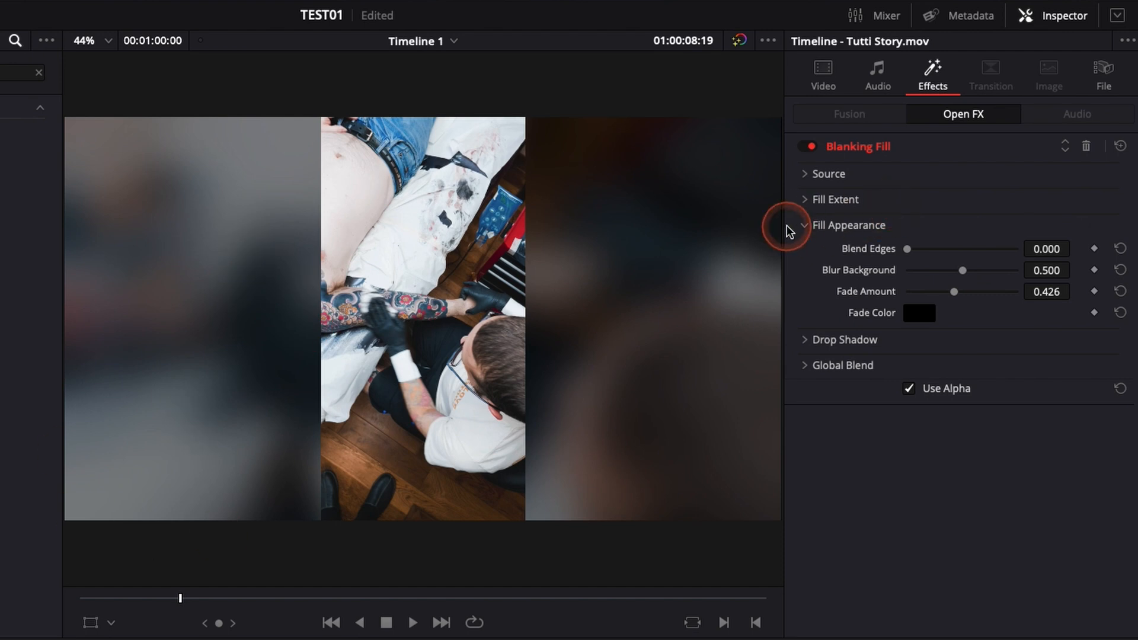
pyautogui.click(804, 225)
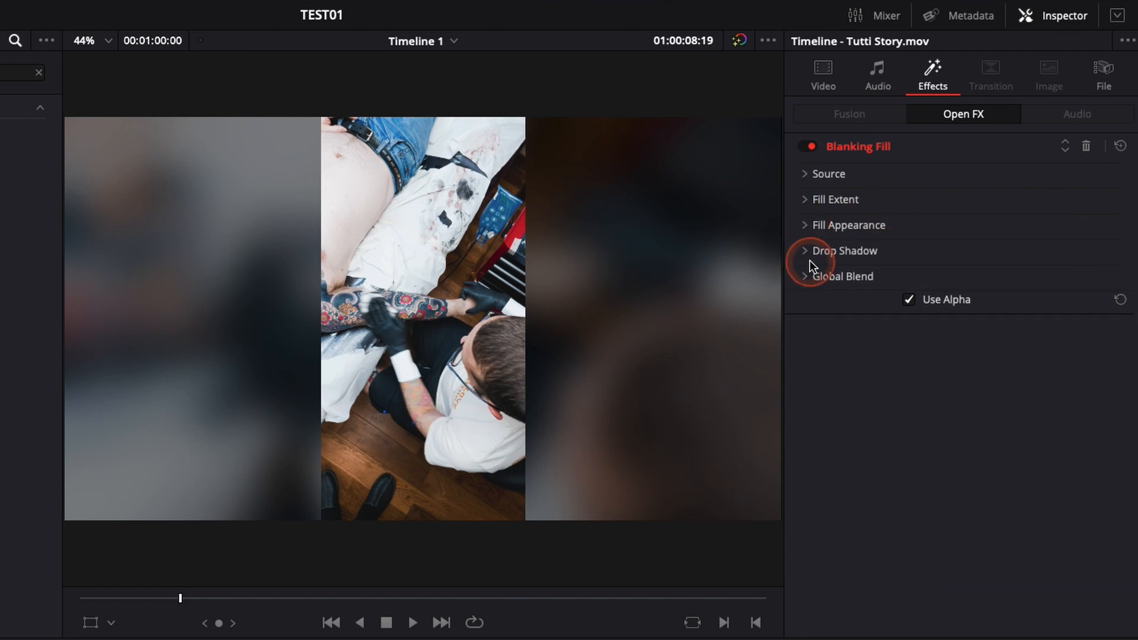
# - Restore White as the fade colour and set a sharp drop shadow with distance 0.047 and blur 0
pyautogui.click(844, 250)
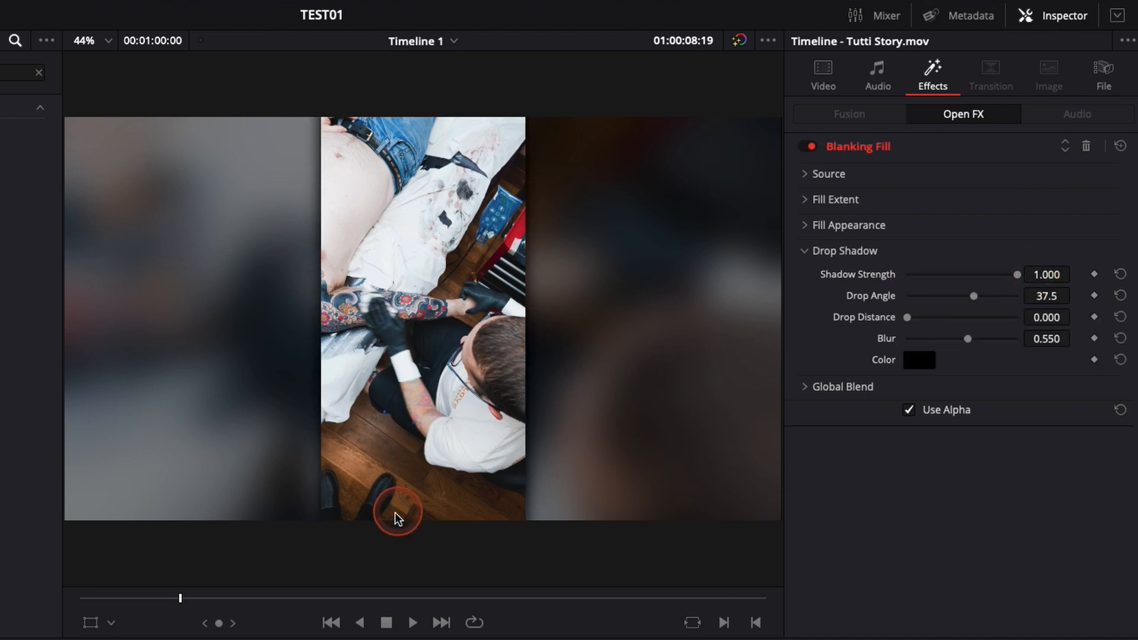
pyautogui.click(847, 225)
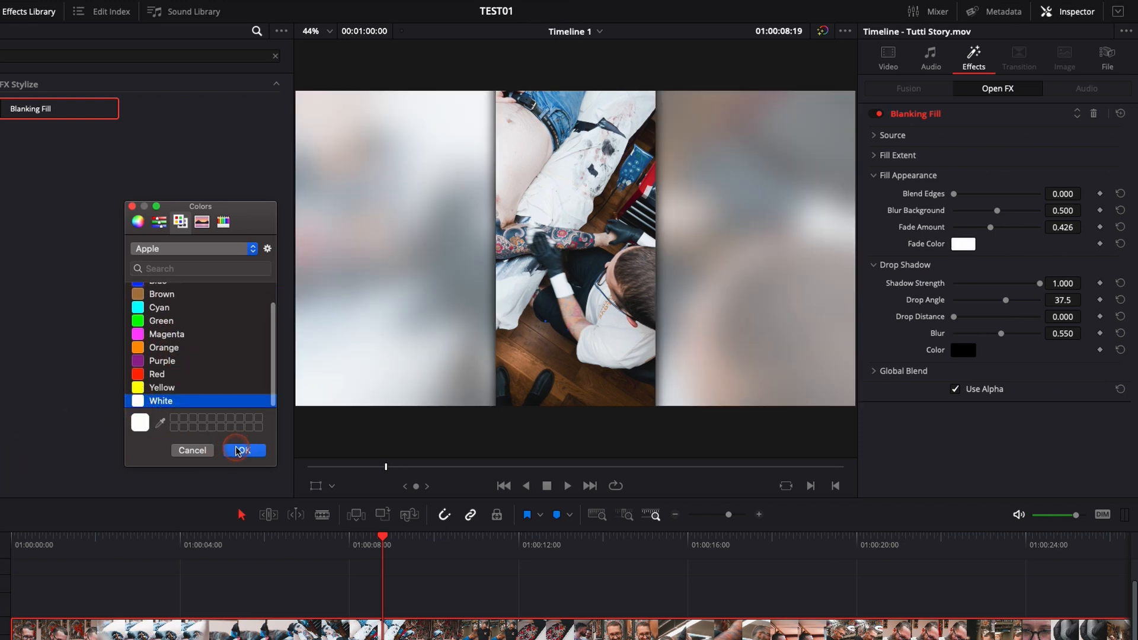
pyautogui.click(245, 450)
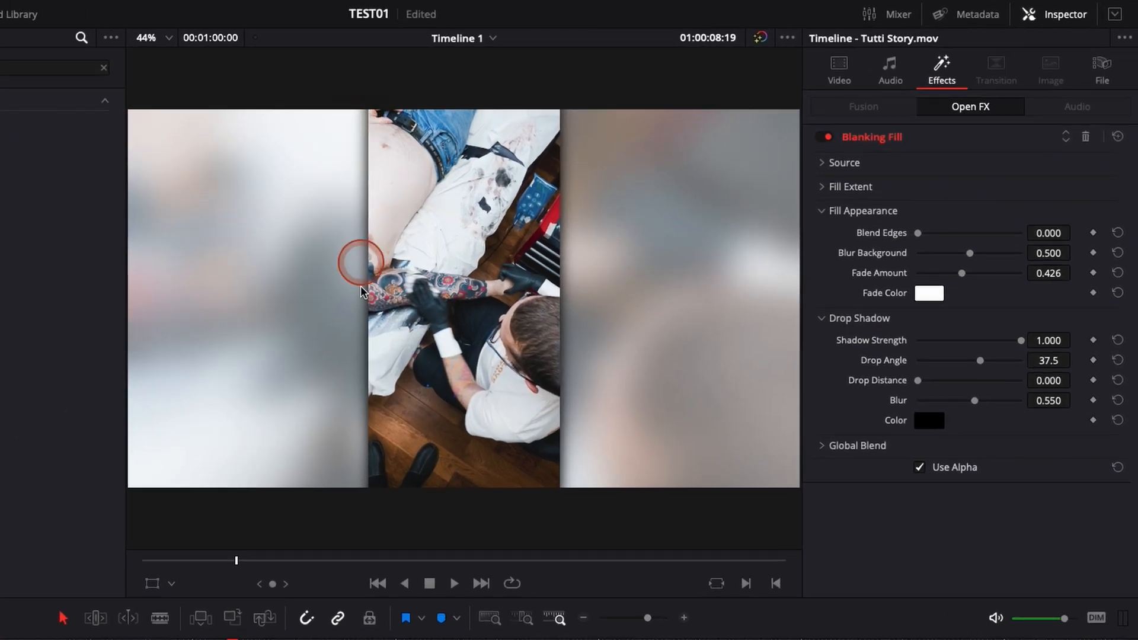
pyautogui.moveTo(555, 500)
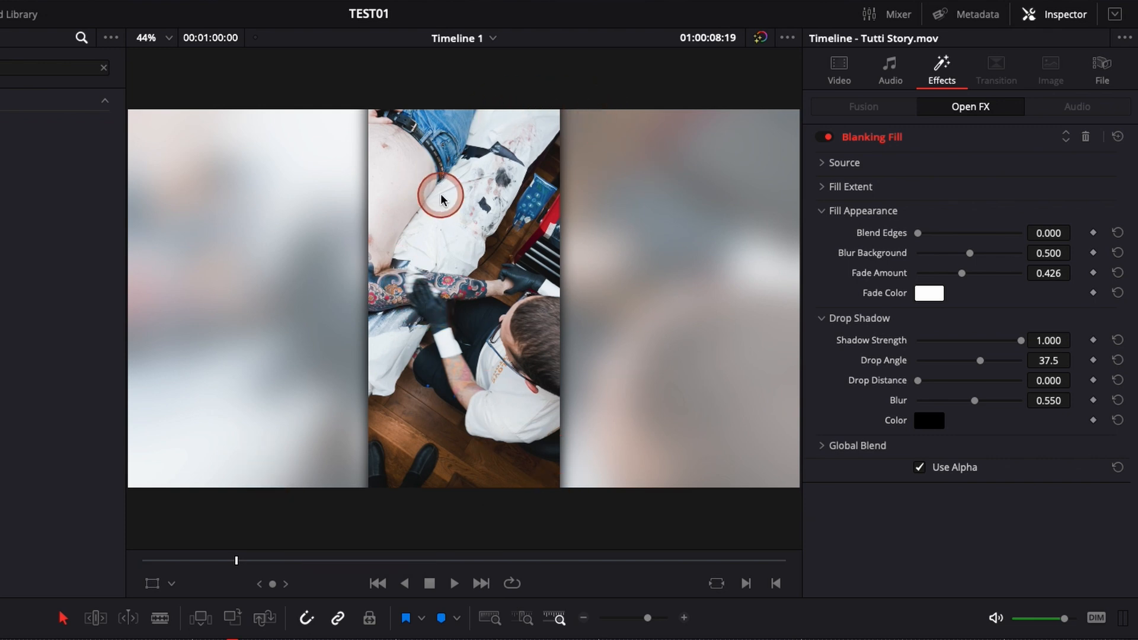
pyautogui.moveTo(929, 380)
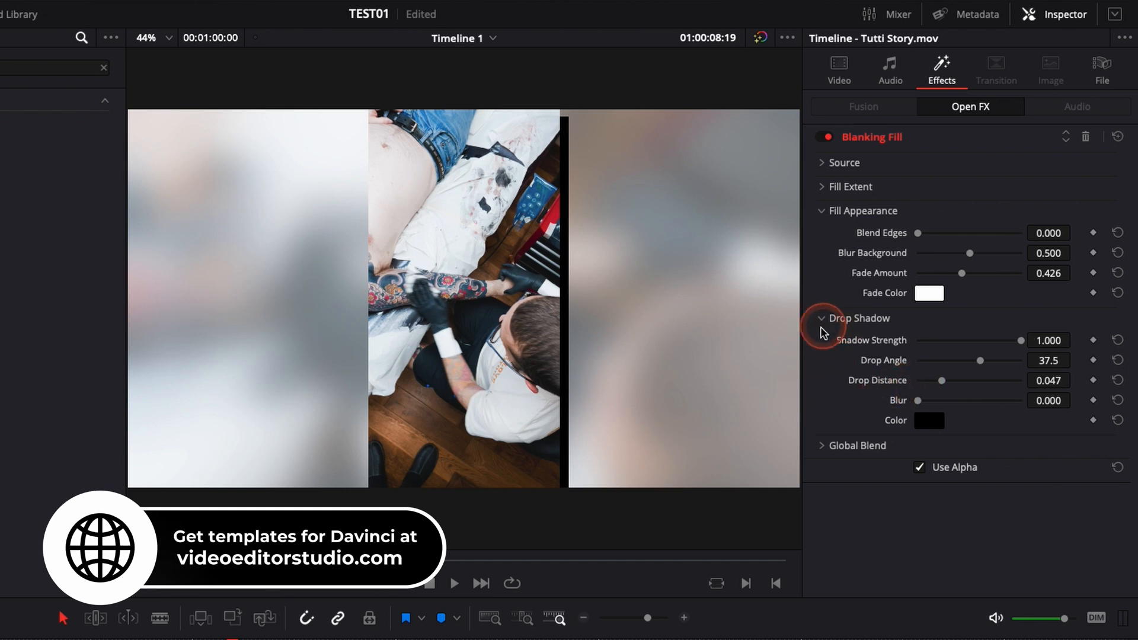
pyautogui.click(822, 318)
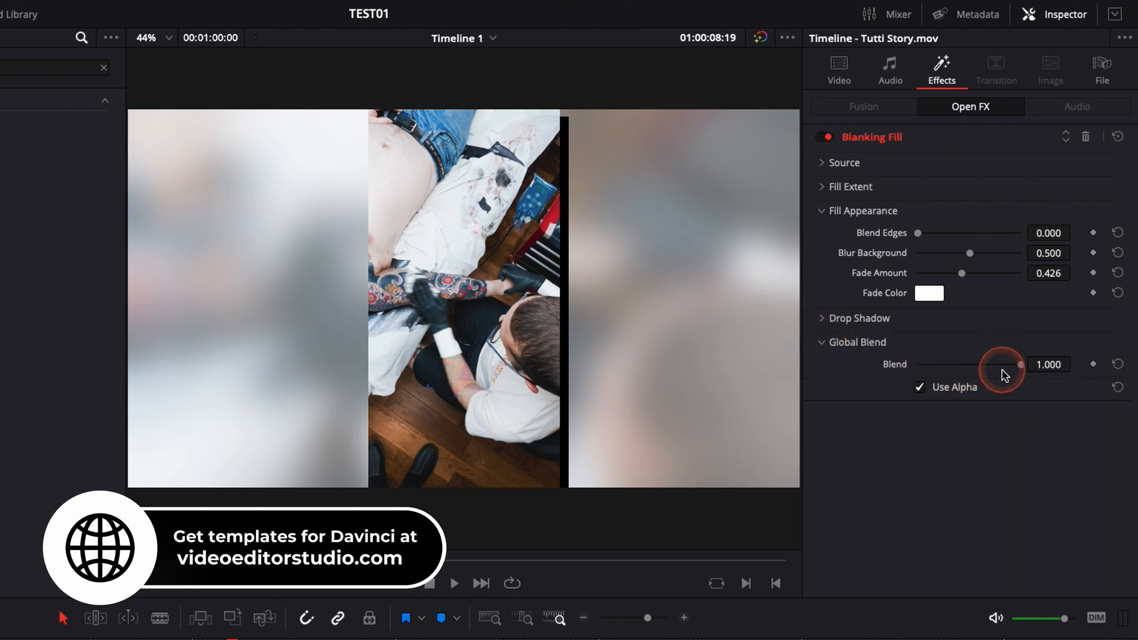